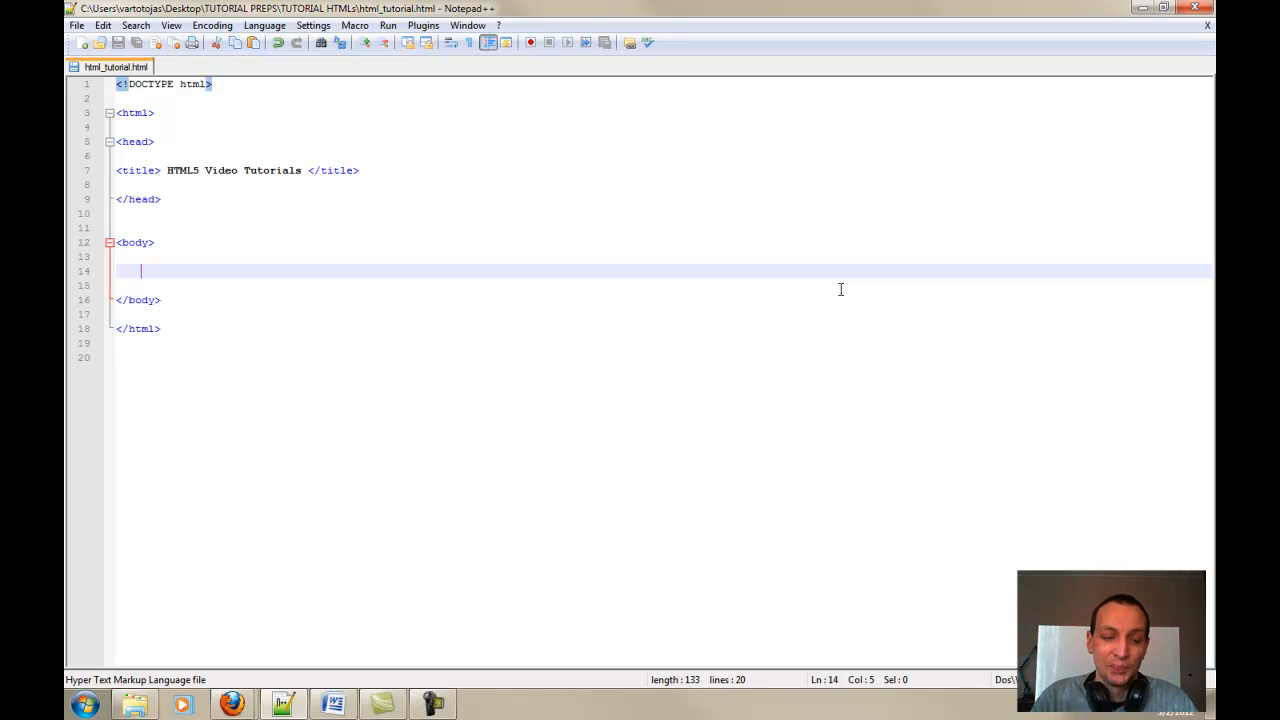
mouse_move(364, 358)
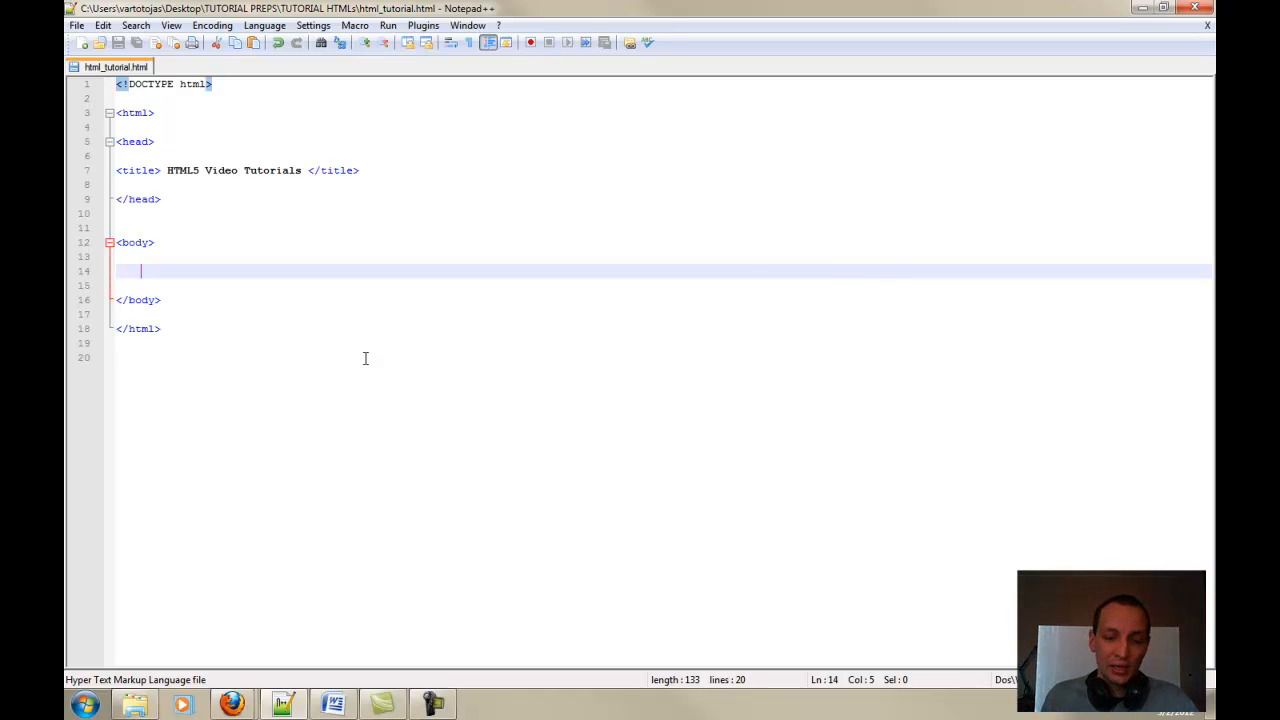
mouse_move(232, 704)
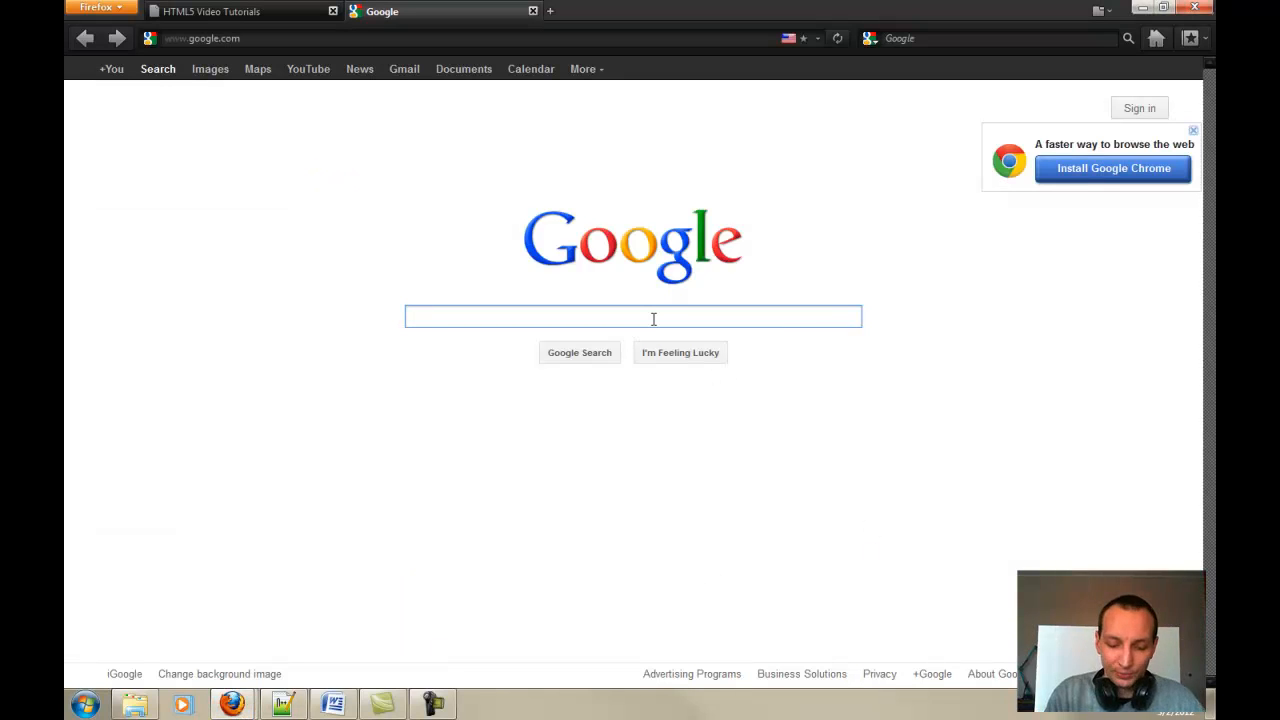
Step: Search Google for notepad++ and go to the Notepad++ v5.9.8 download page
text(notepad++)
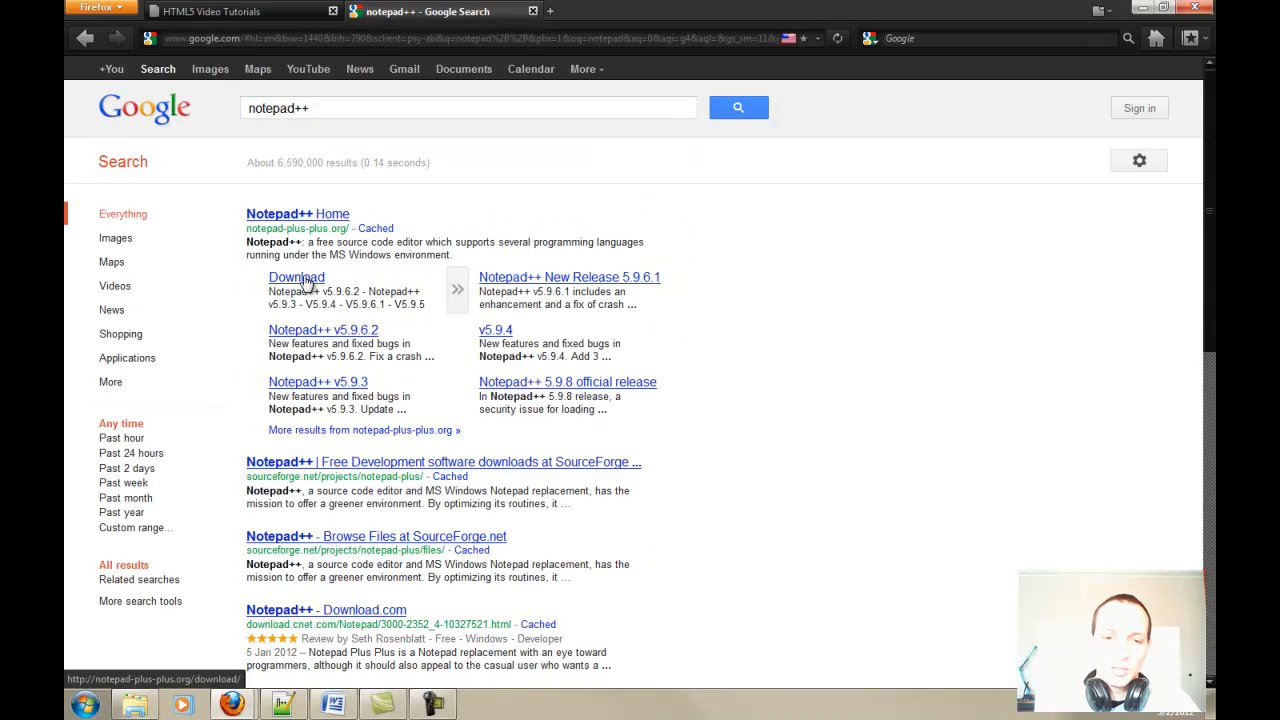
click(296, 276)
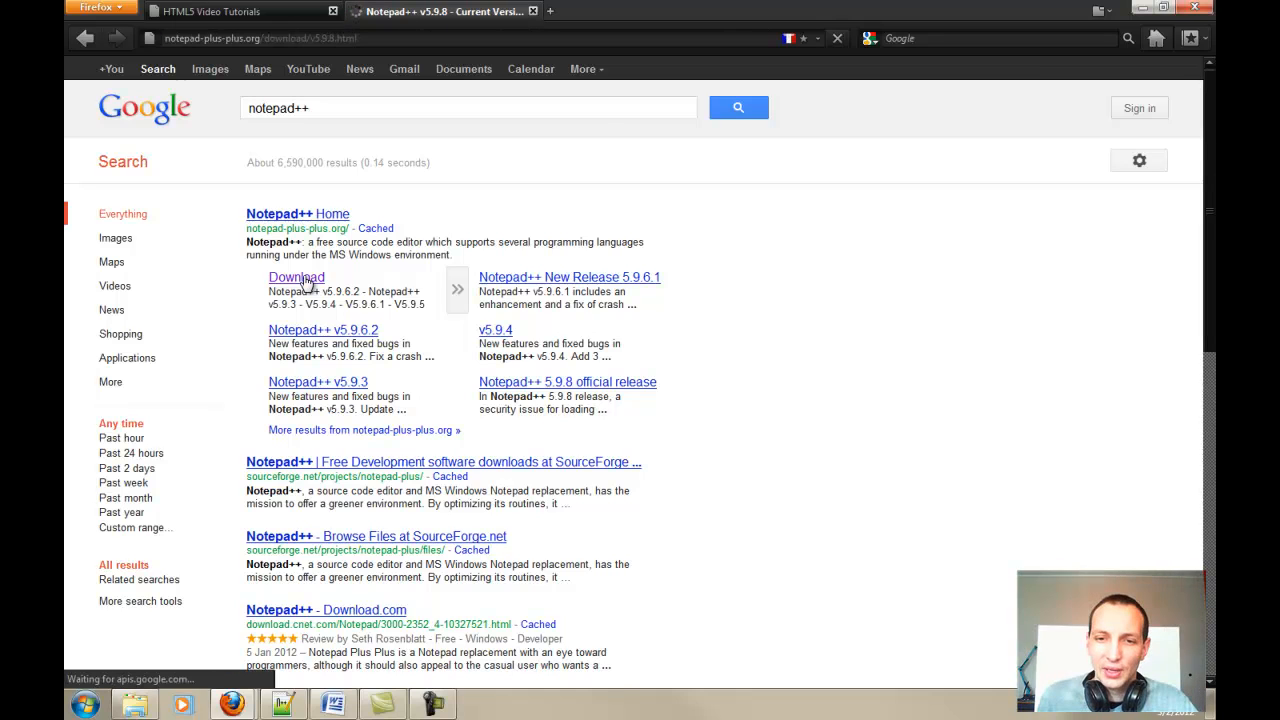
click(296, 276)
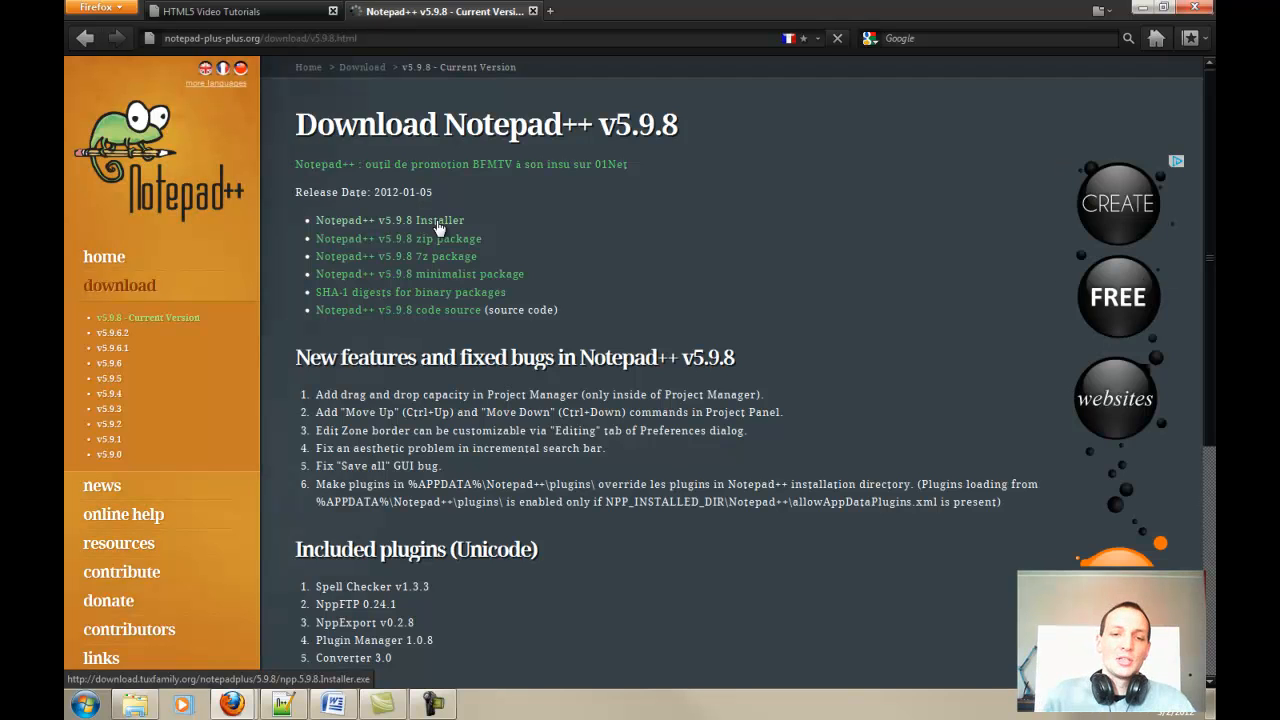
click(388, 218)
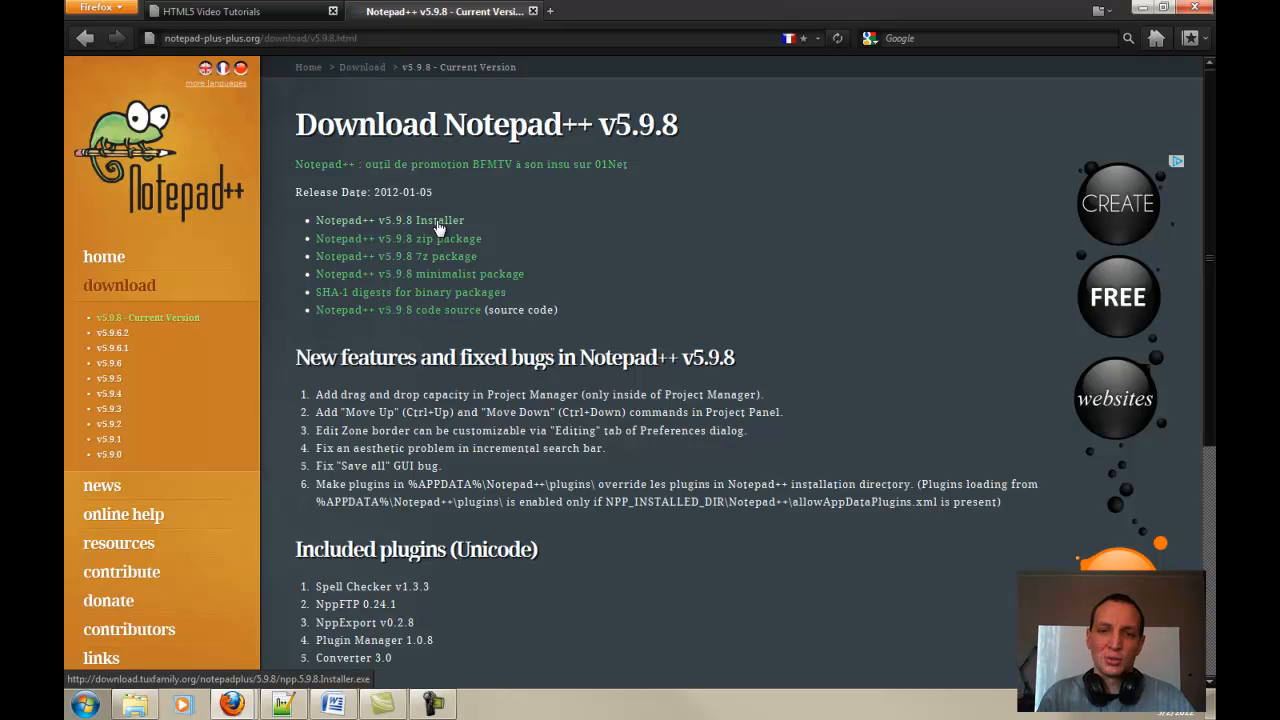
click(390, 220)
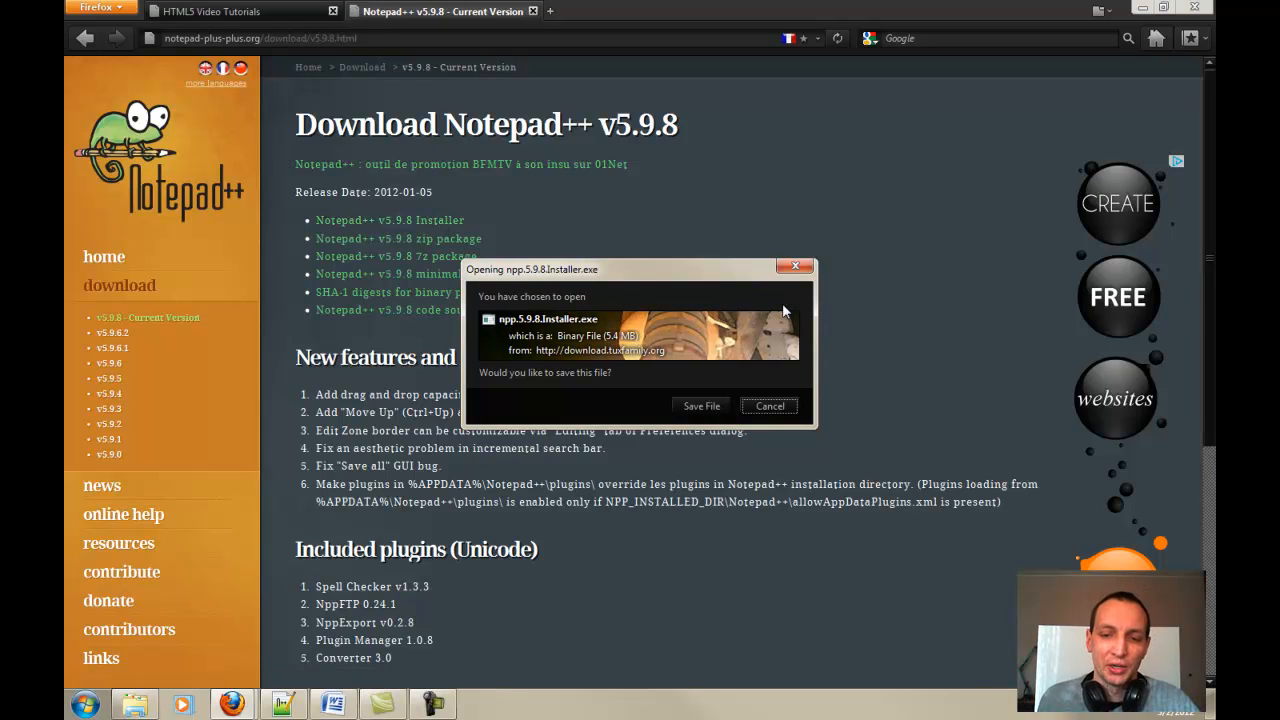
mouse_move(778, 374)
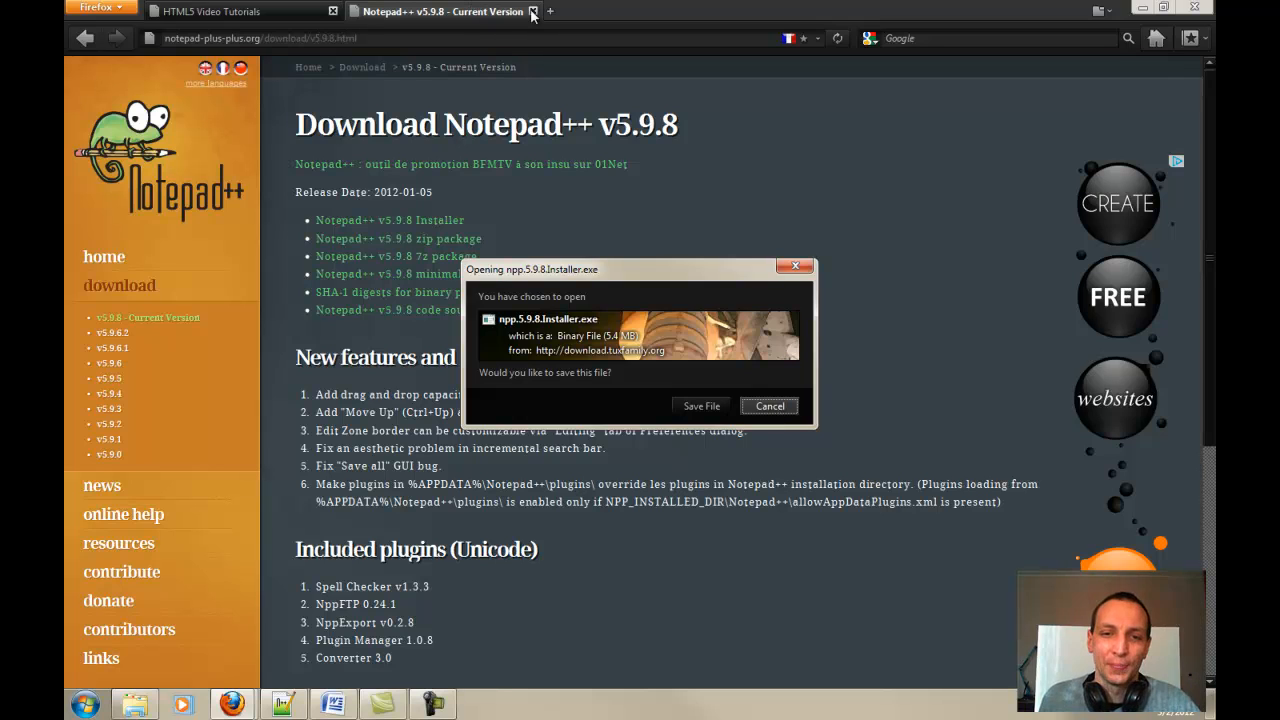
click(768, 404)
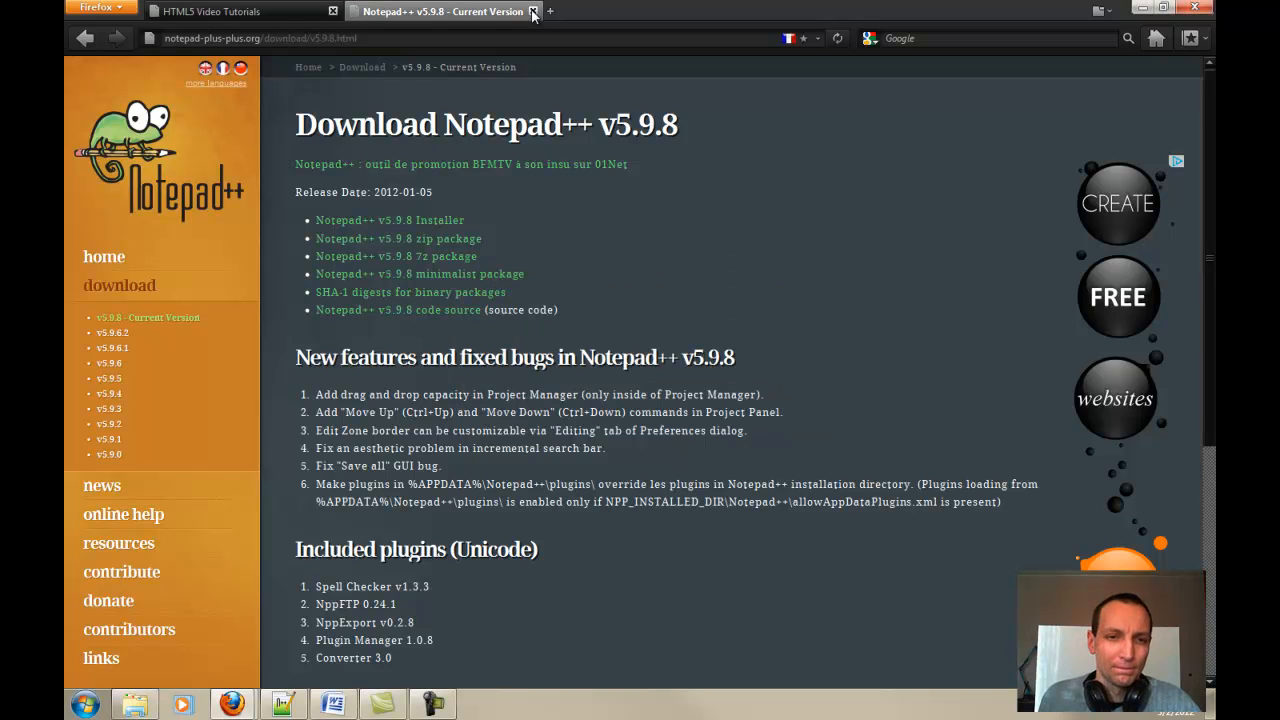
click(532, 12)
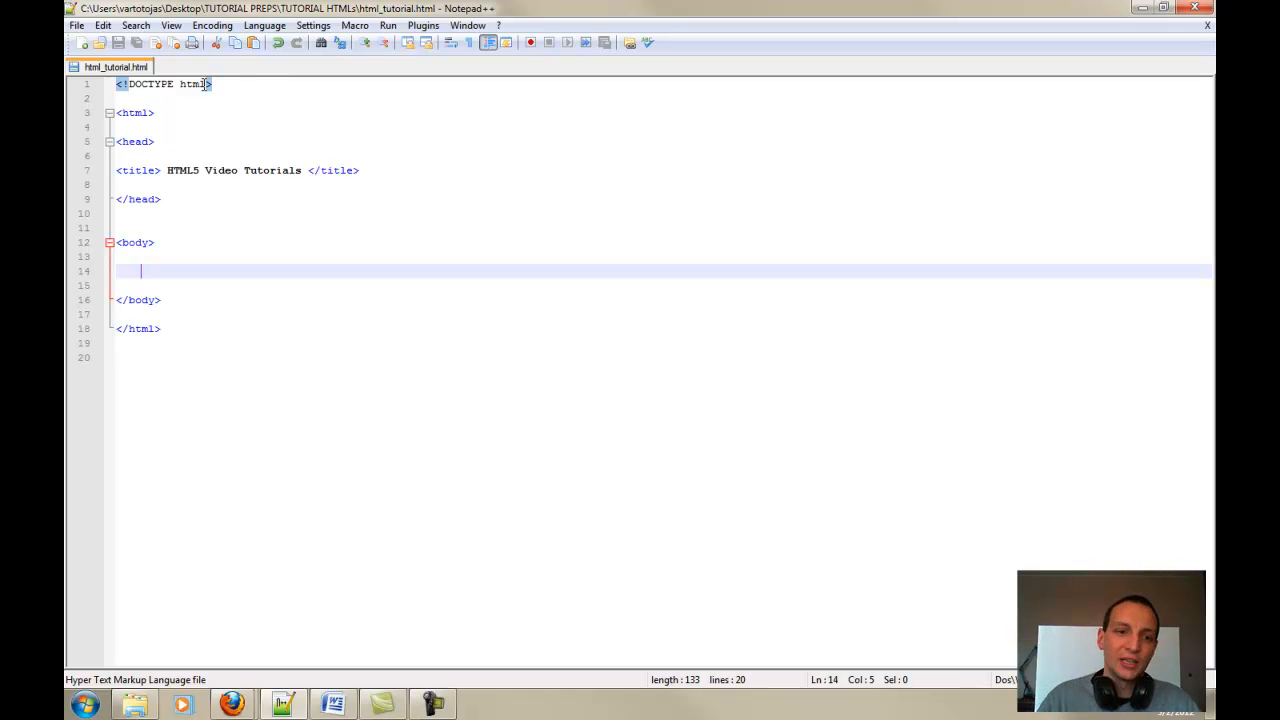
mouse_move(156, 138)
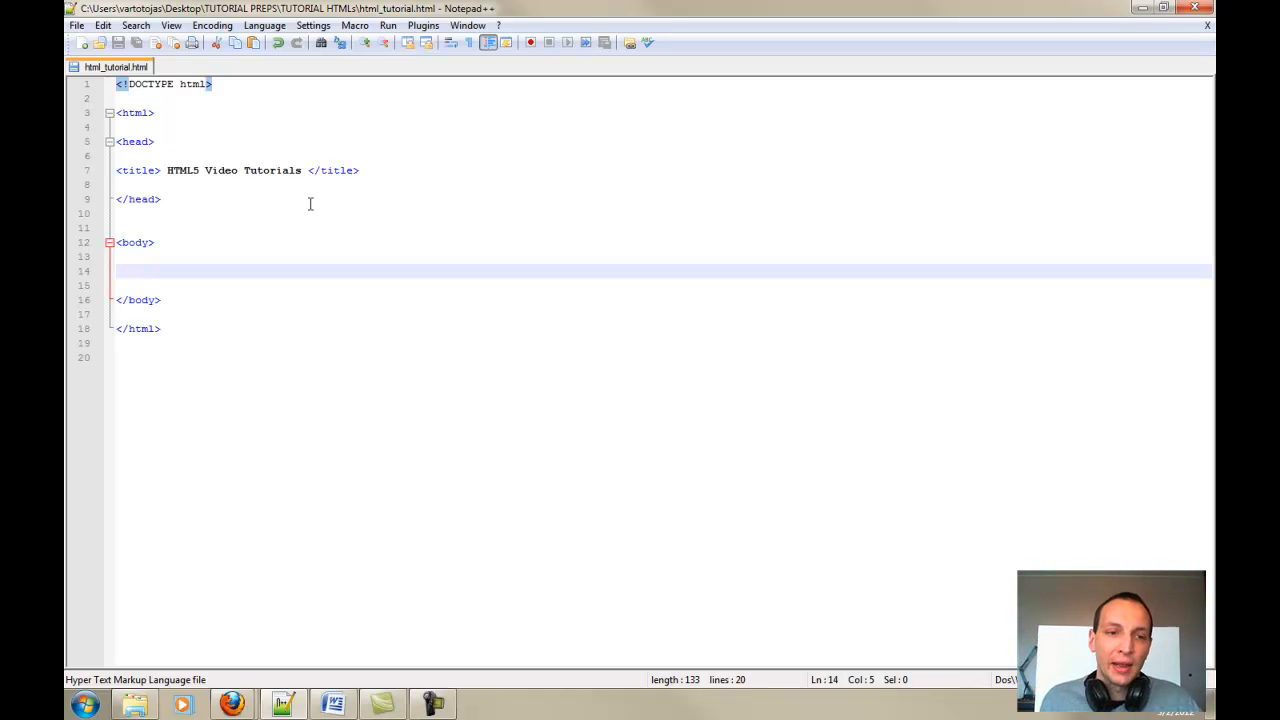
mouse_move(168, 148)
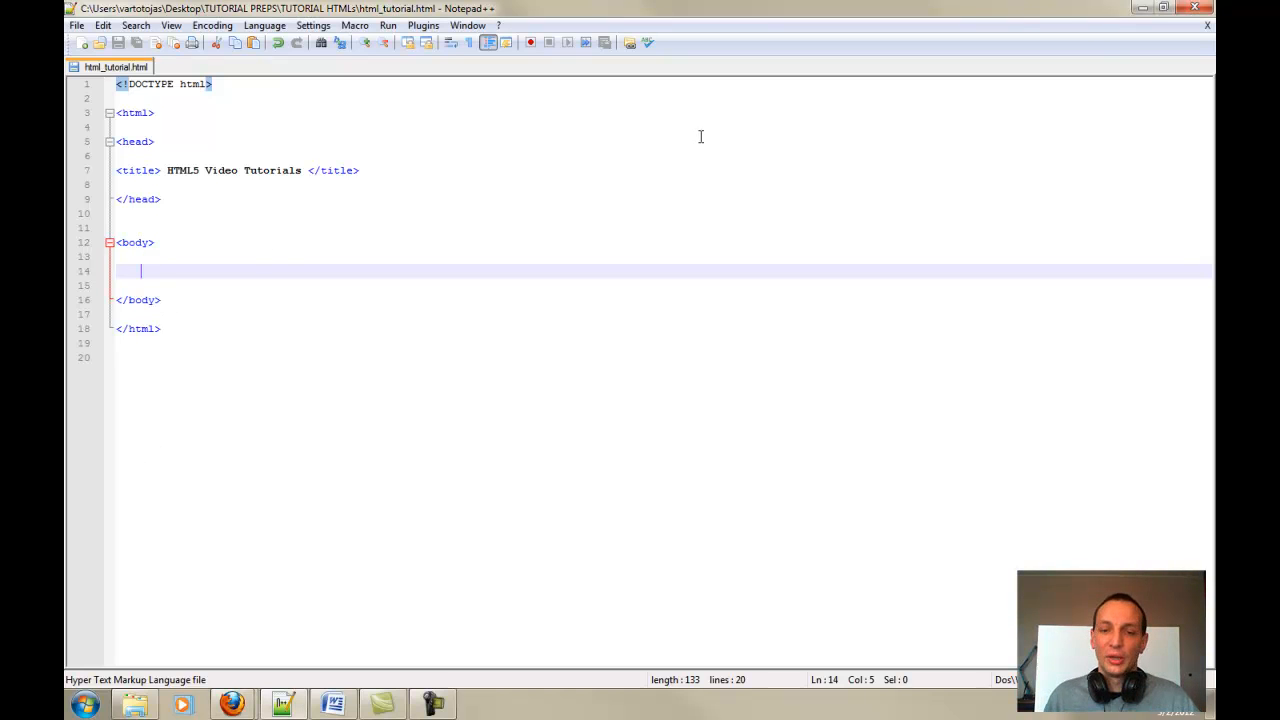
Step: Add <h4> This is the first HTML5 Tutorial!</h4> inside the body and save html_tutorial.html
text(<>)
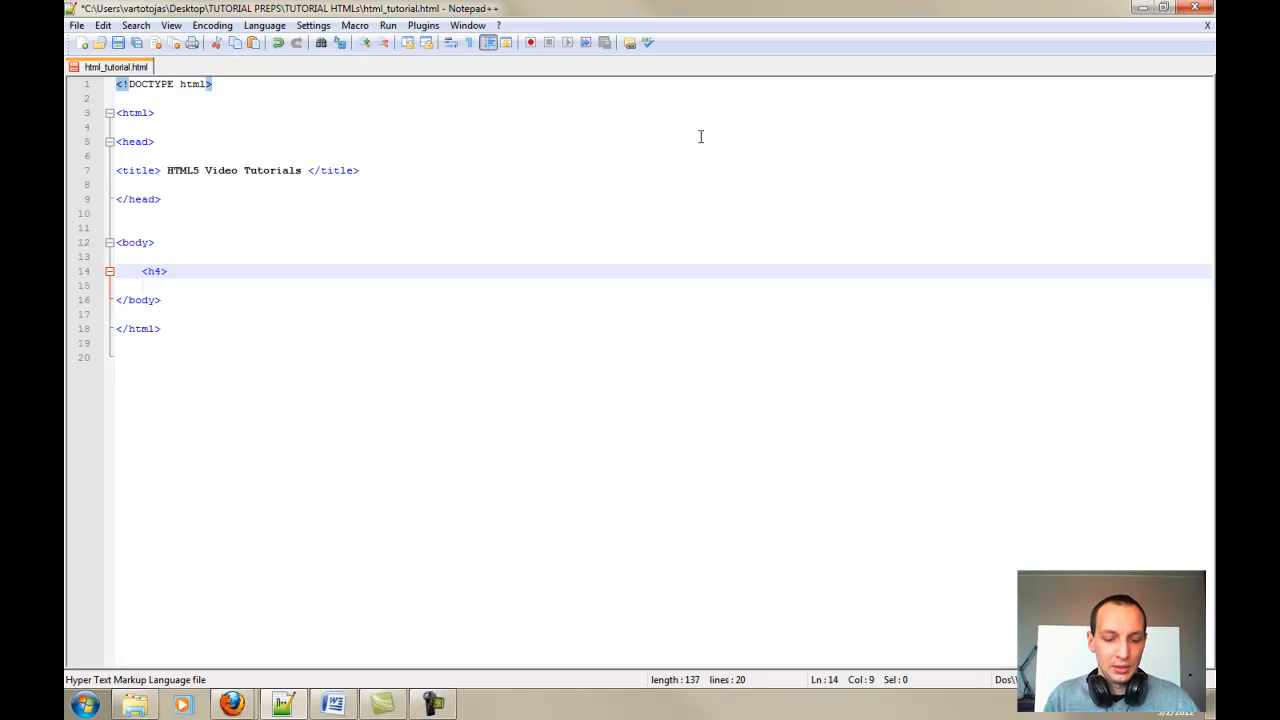
text(<h4>)
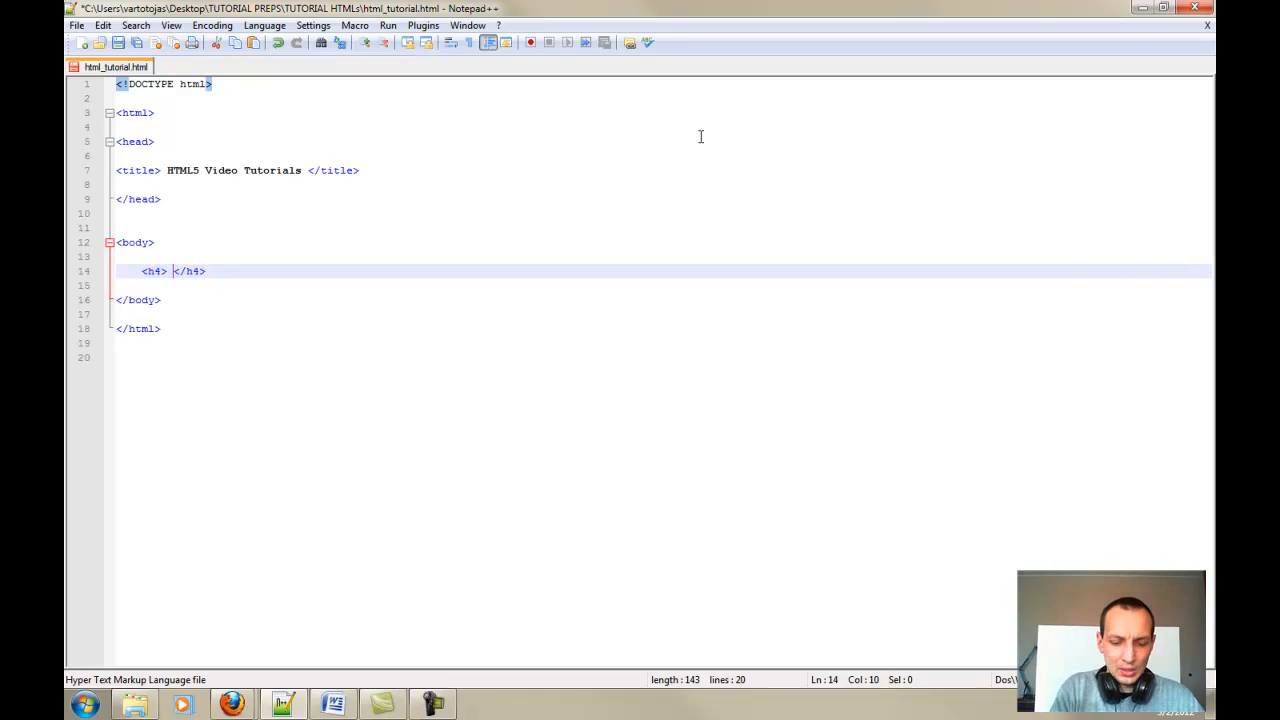
text(This is the)
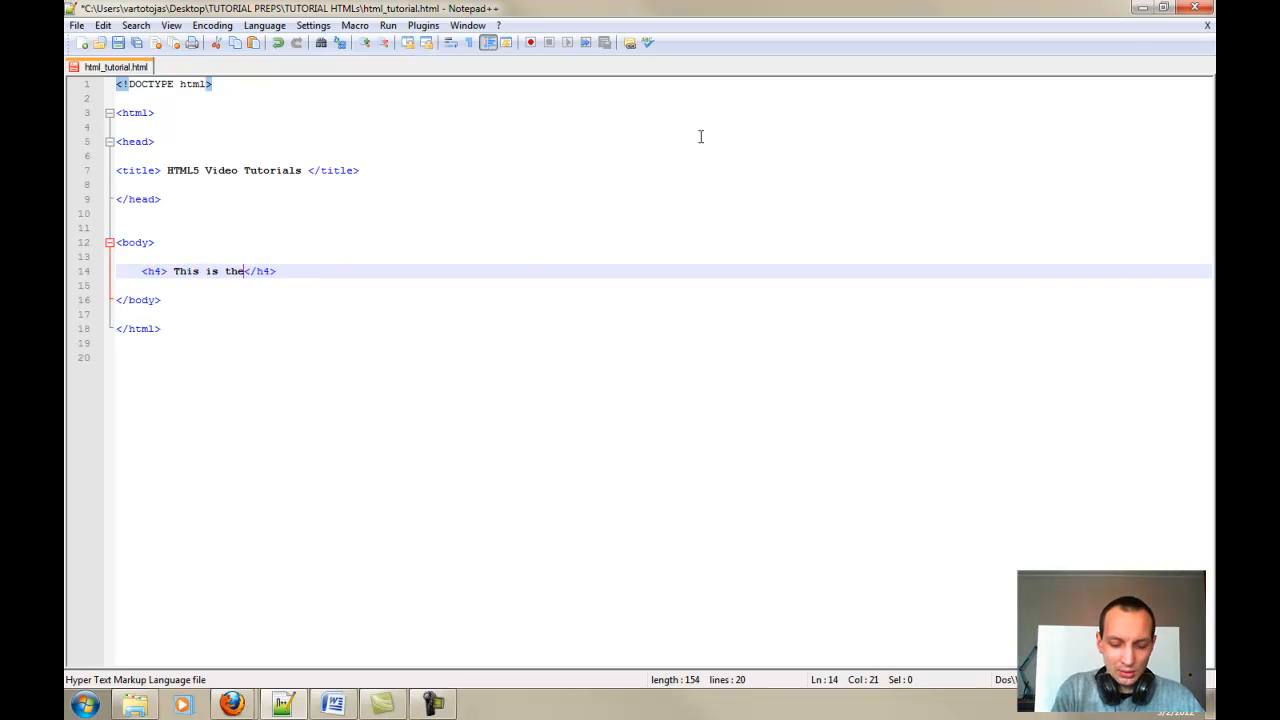
text(first)
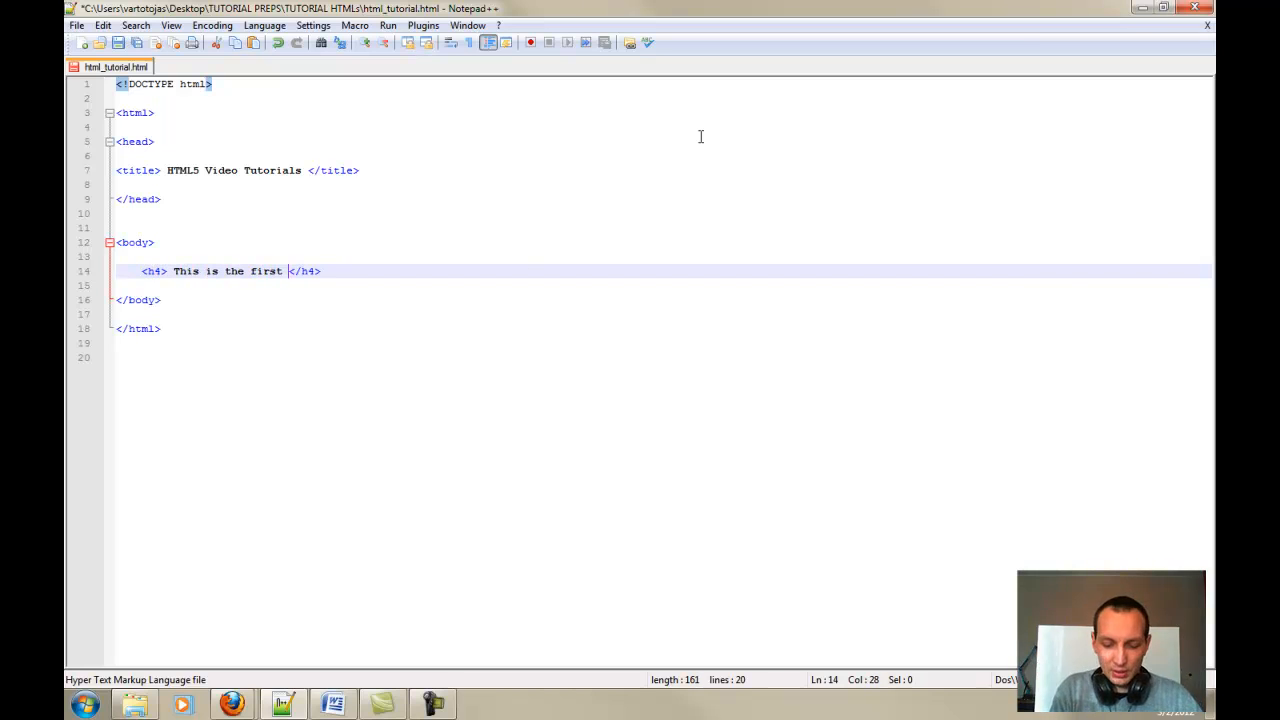
text(HTML5 T)
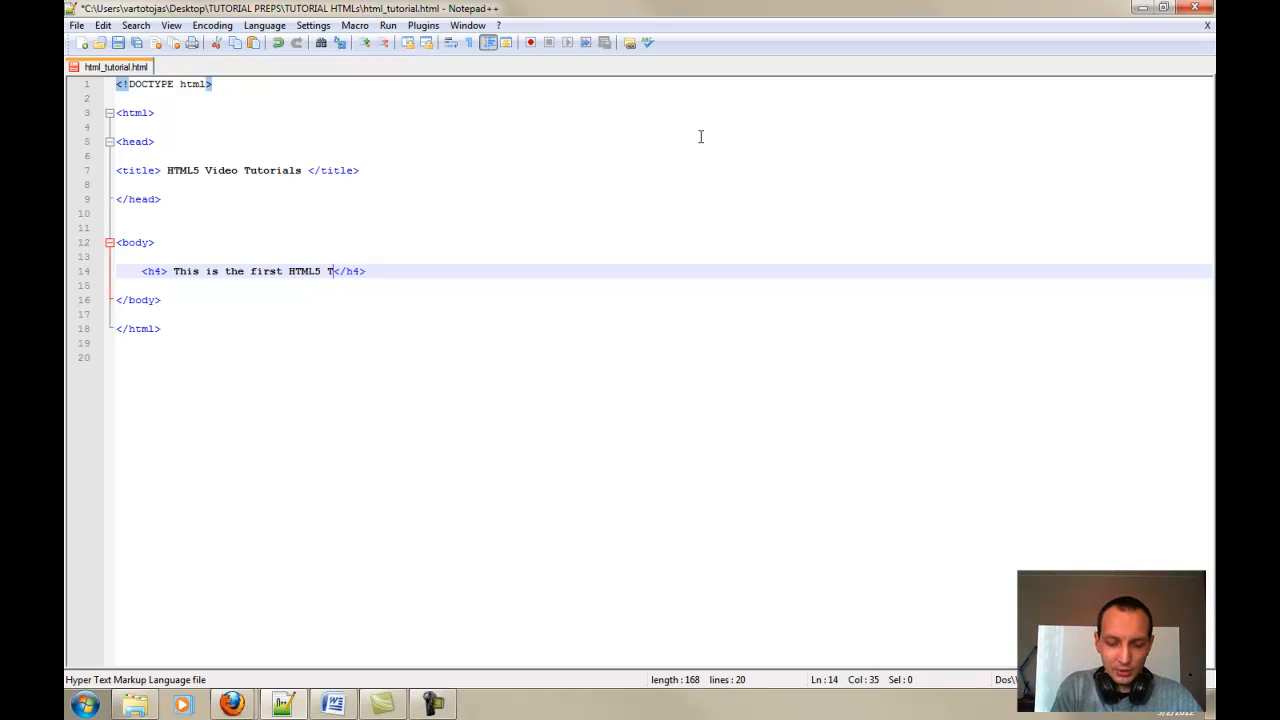
text(utorial)
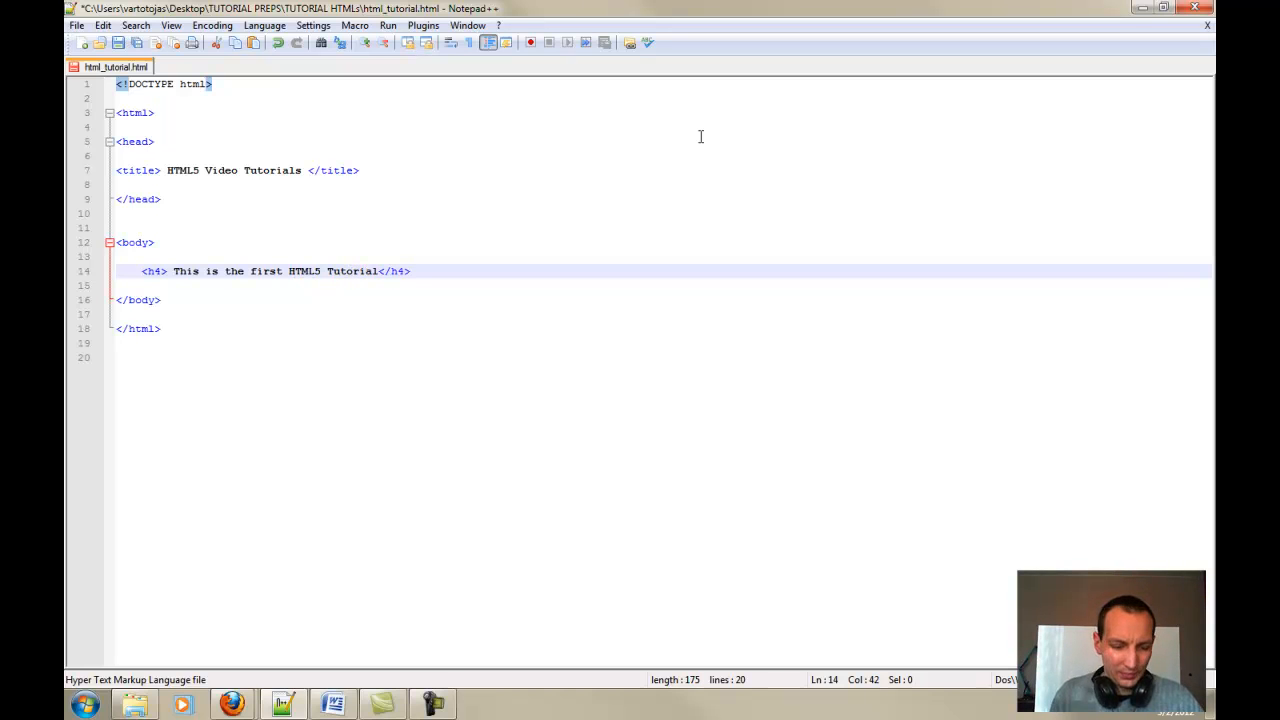
mouse_move(458, 290)
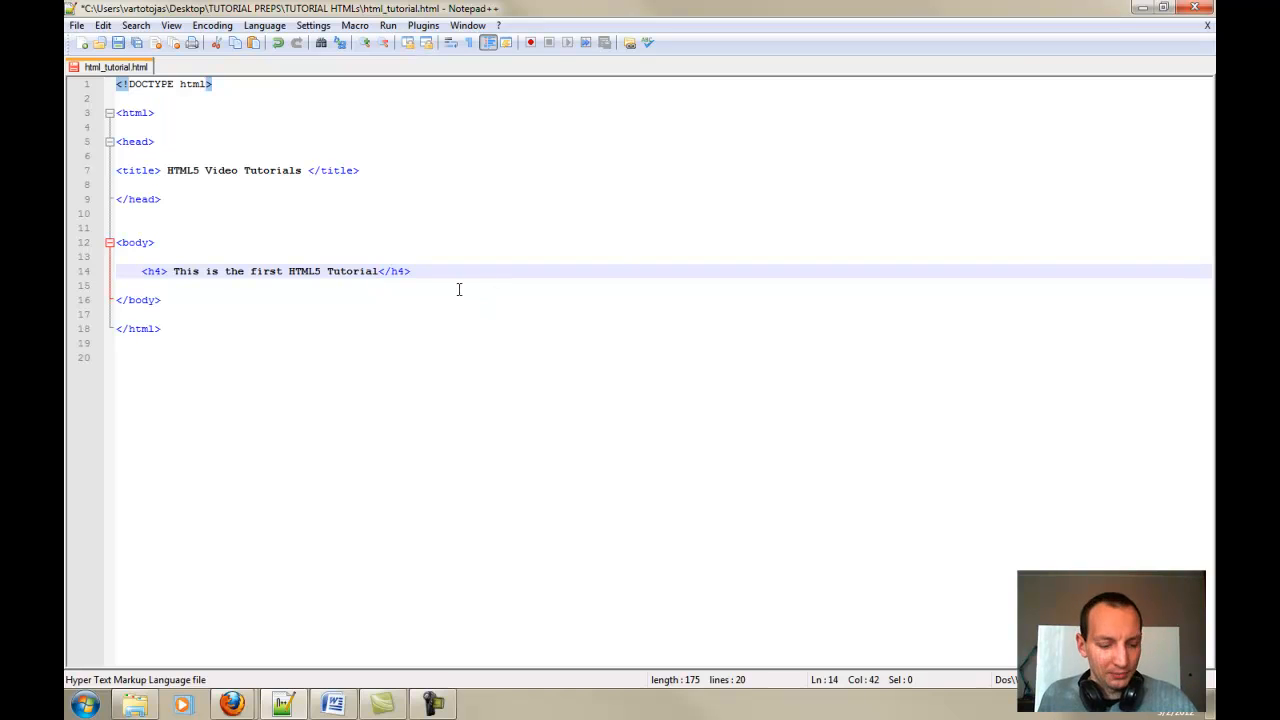
text(!)
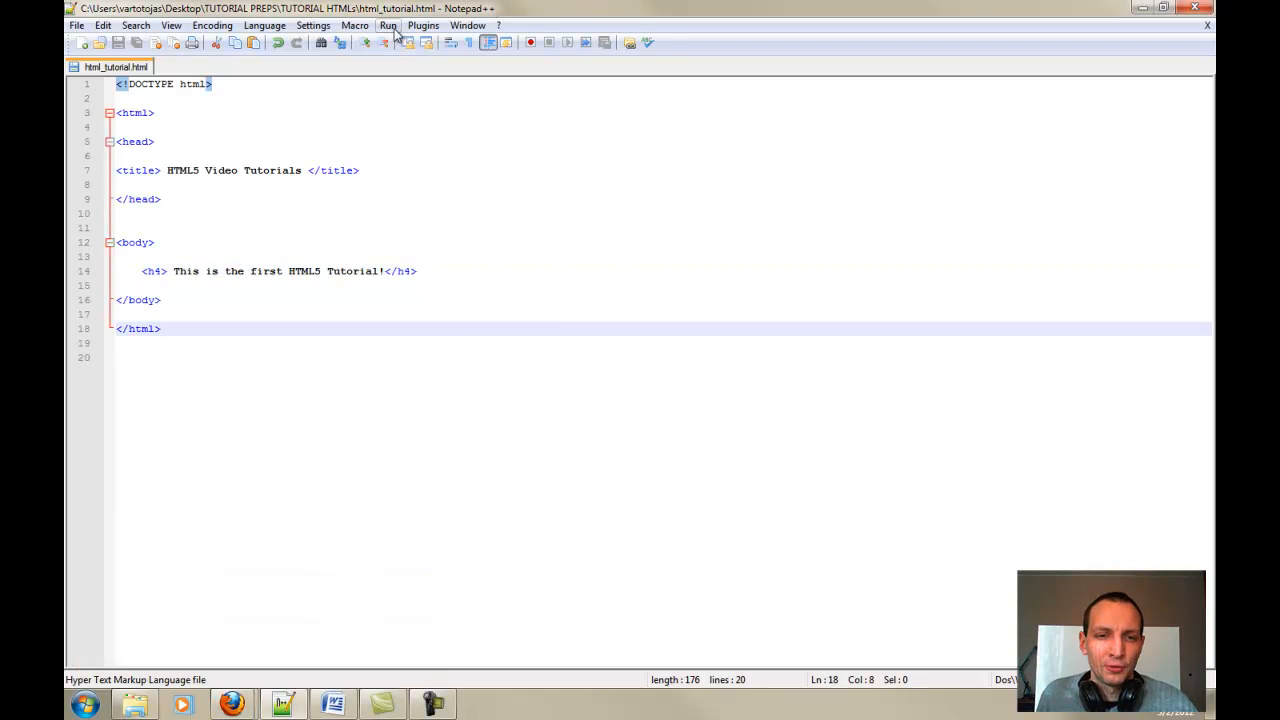
Step: Launch html_tutorial.html in Firefox from the Run menu
click(388, 24)
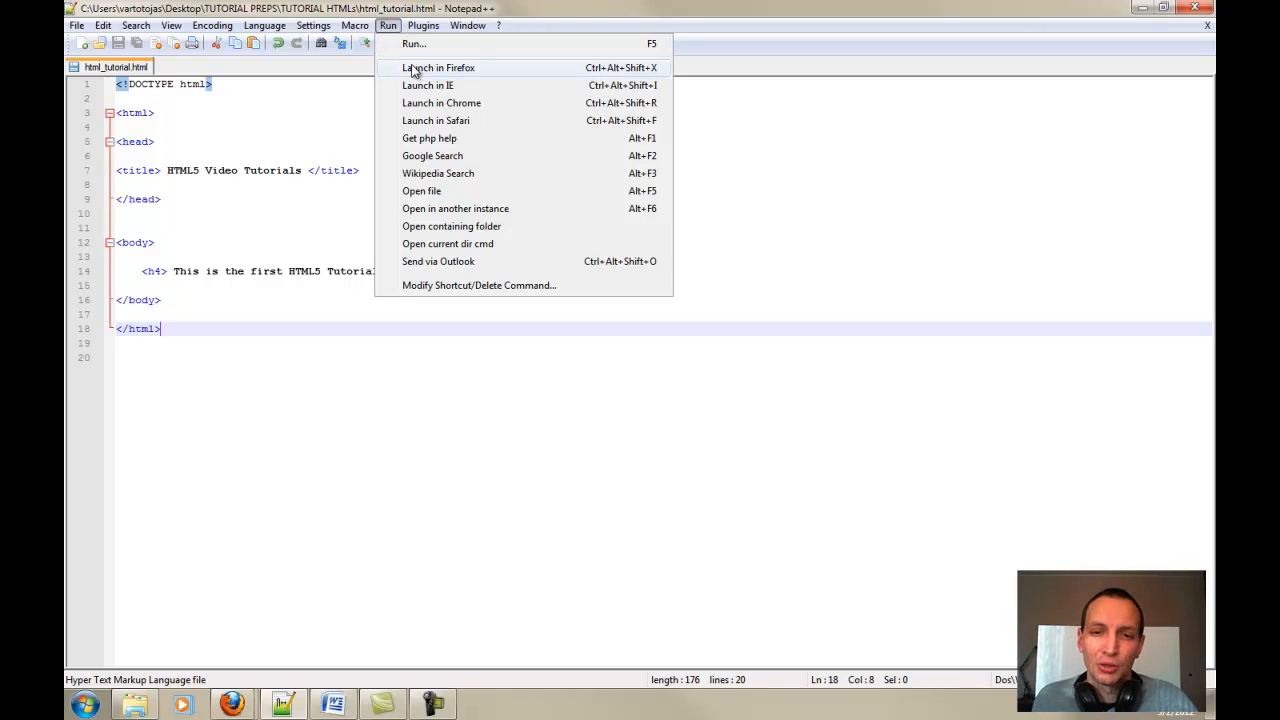
mouse_move(444, 78)
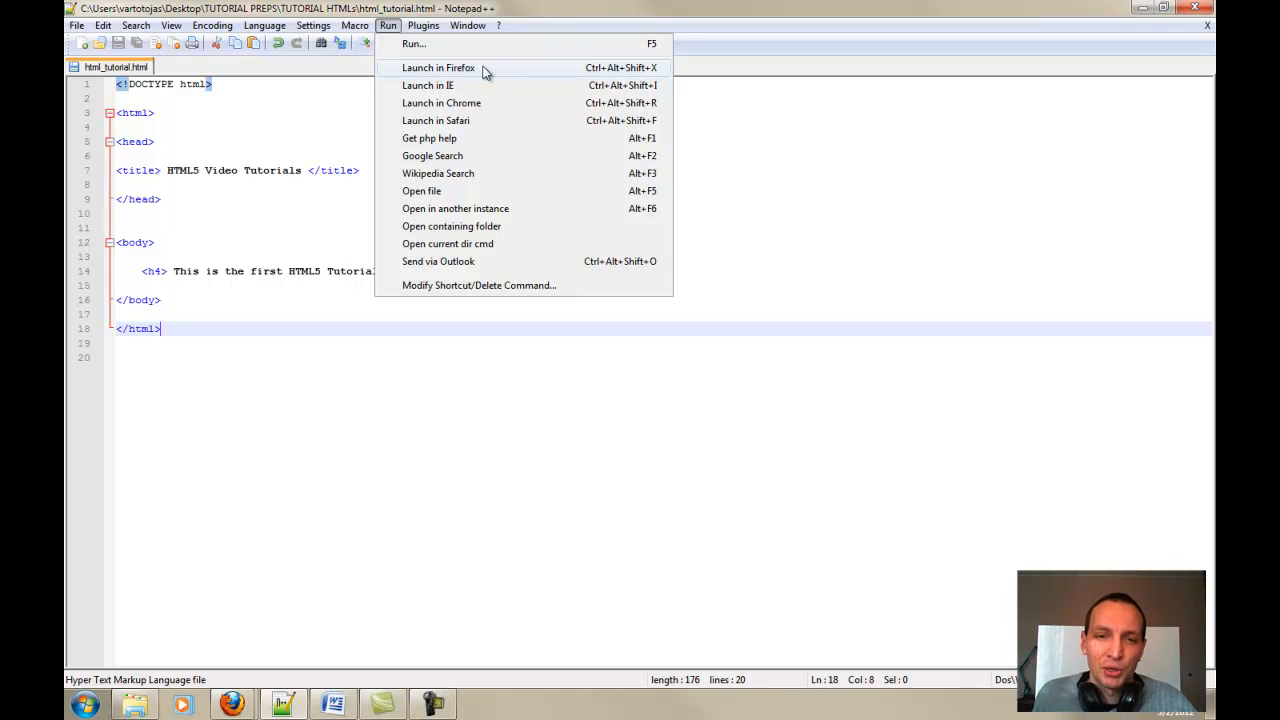
mouse_move(530, 22)
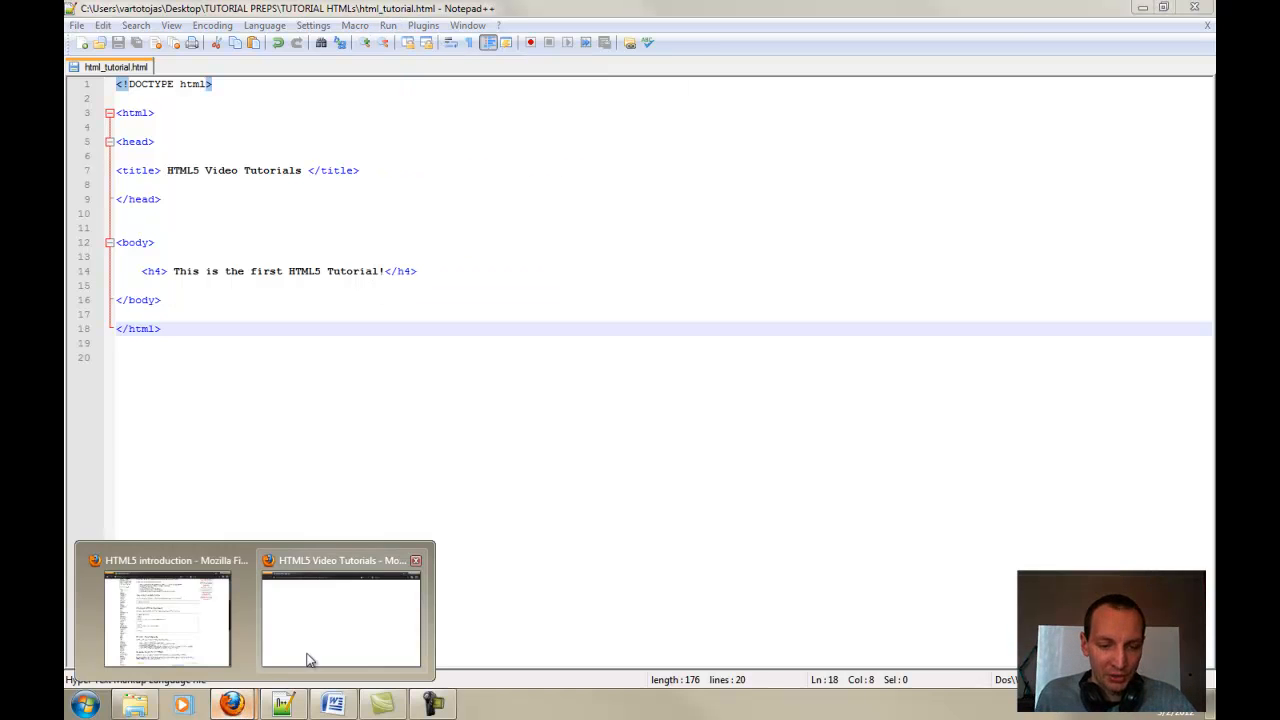
Step: Reload the HTML5 Video Tutorials page in Firefox to show the new heading
click(340, 620)
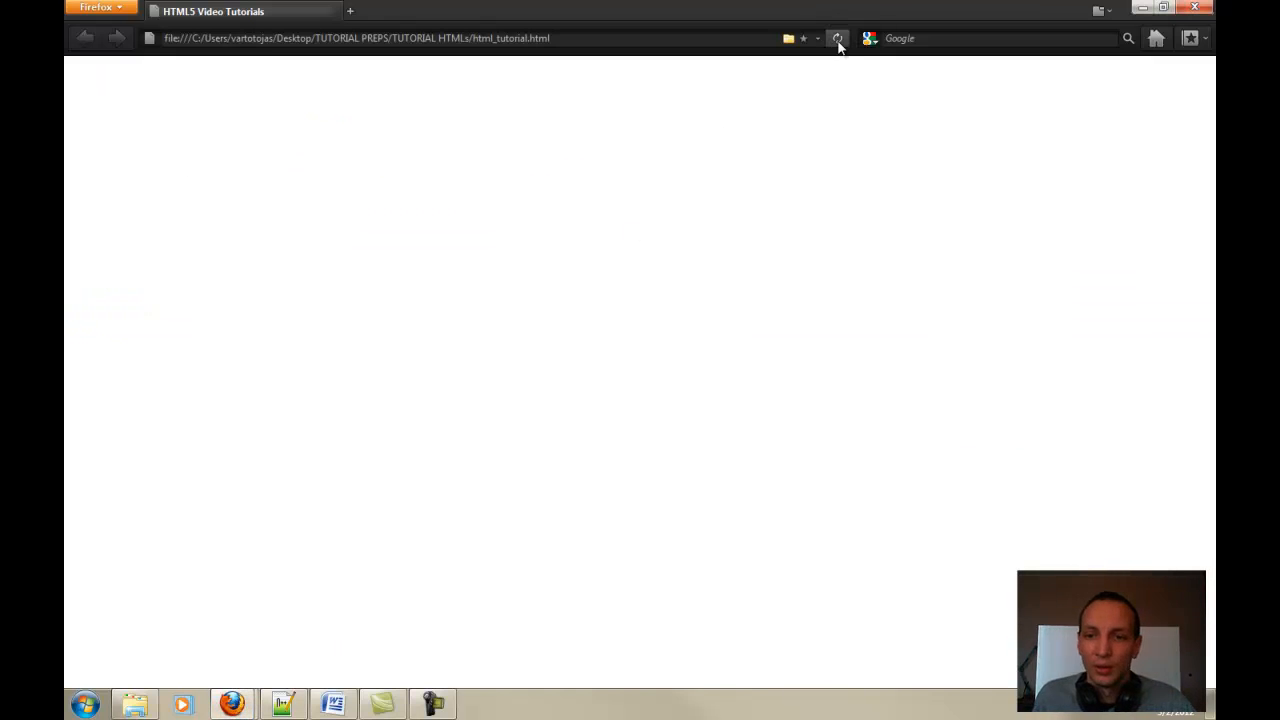
click(838, 38)
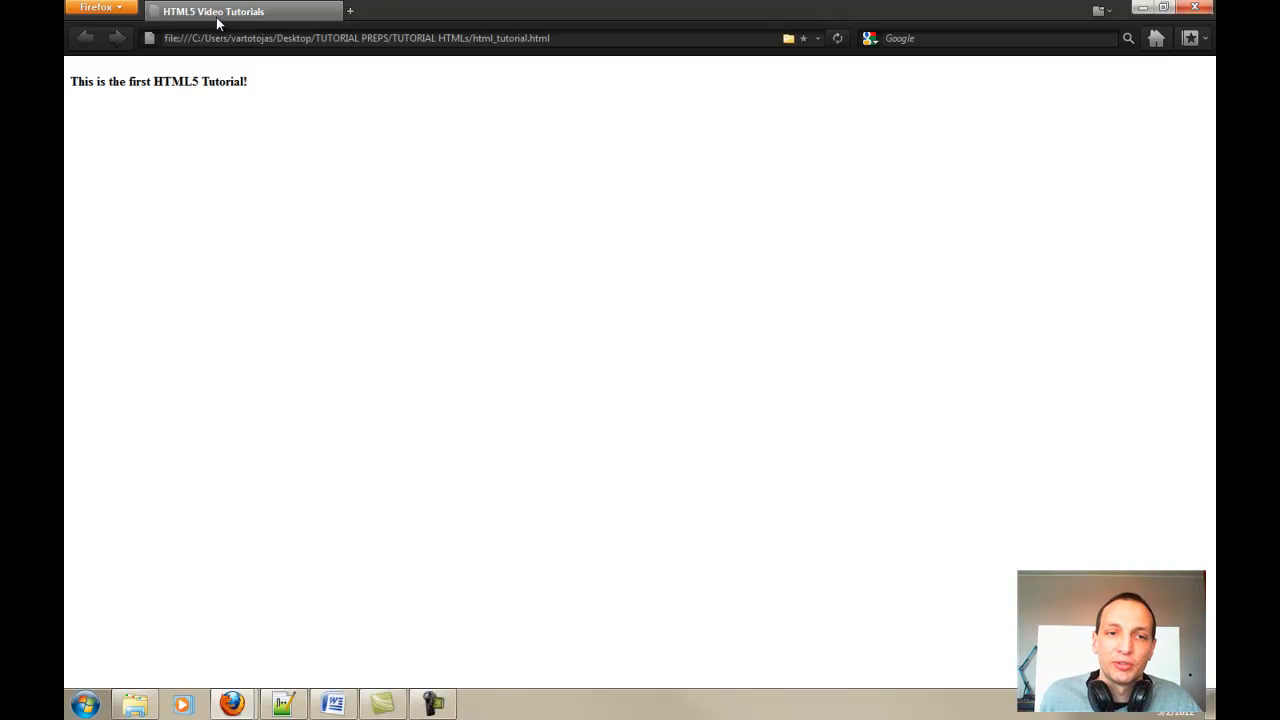
mouse_move(84, 108)
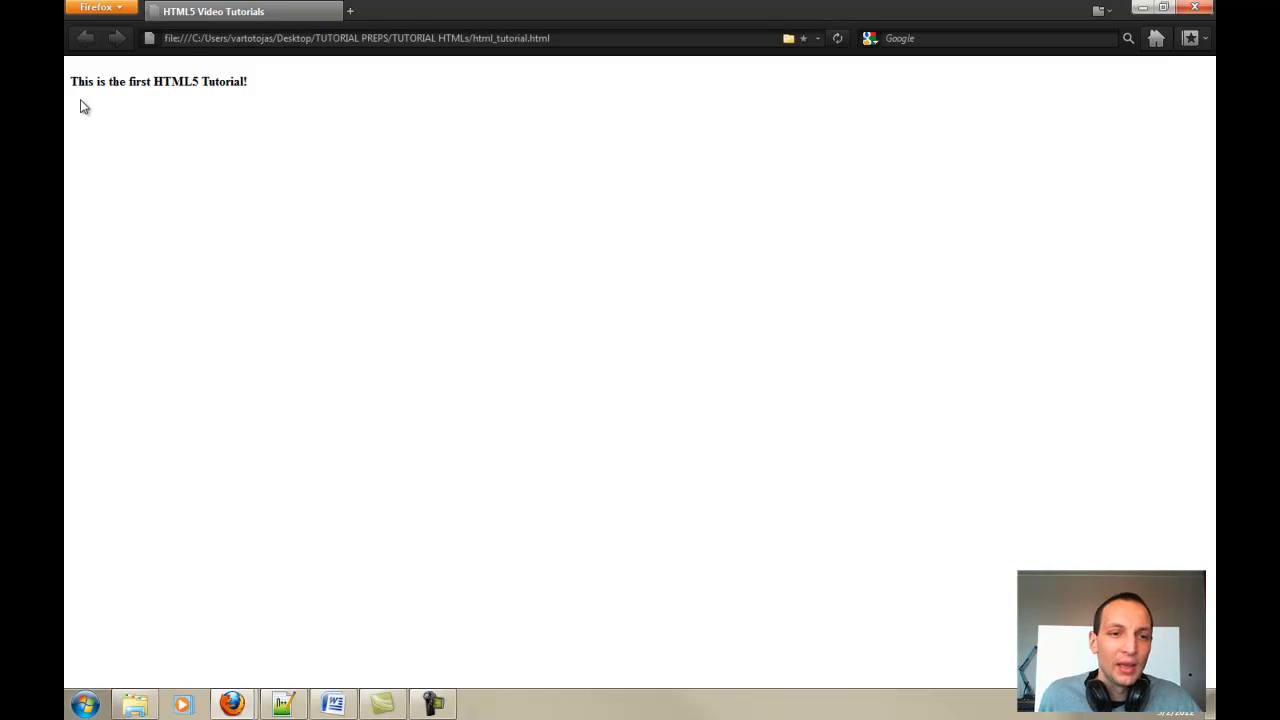